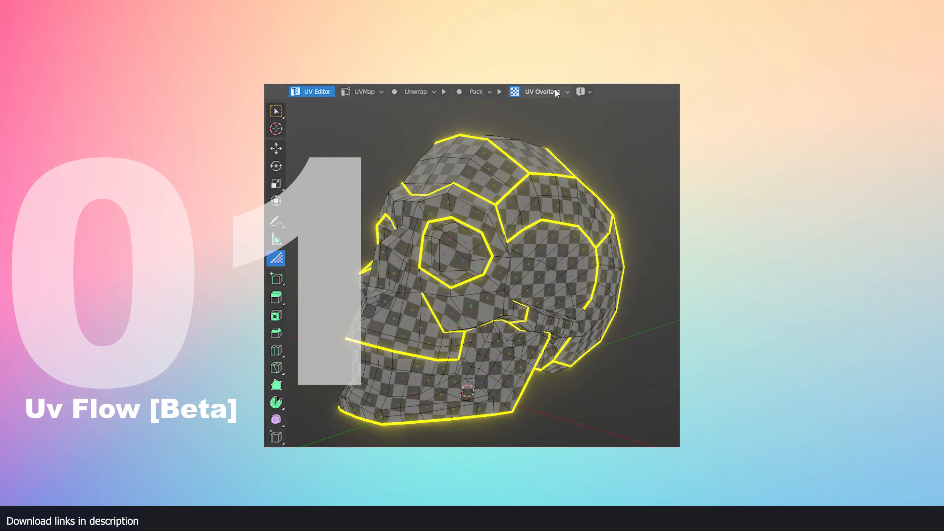
# Step: Switch the skull model's active UV map to UVMap.001 from the UV Editor header
pyautogui.click(552, 92)
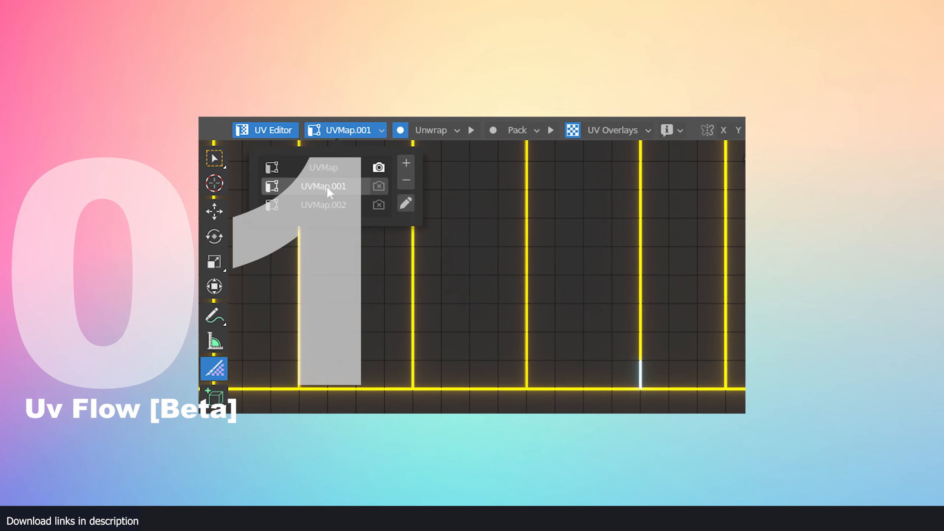
pyautogui.click(323, 205)
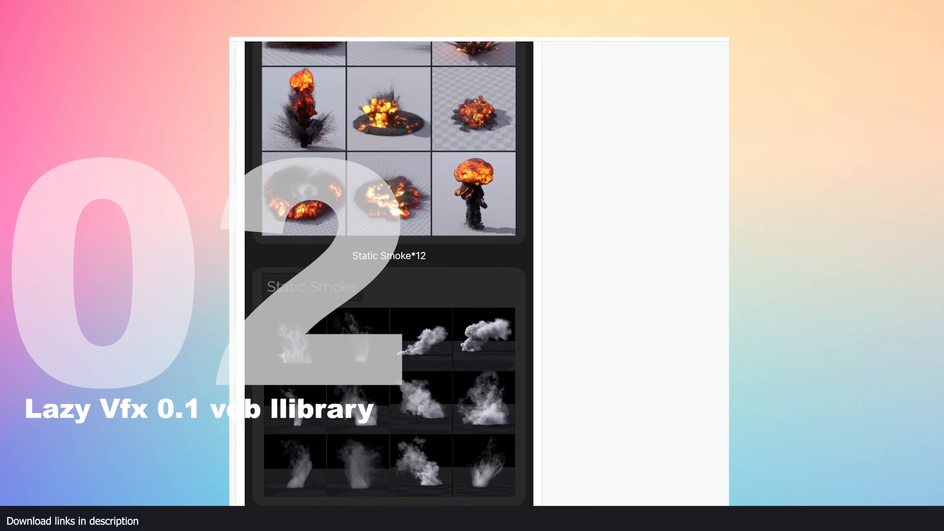
# Step: Scroll the Lazy VFX page past Static Smoke, Looping Fire, Animated Smoke and Explosions to the showcase renders
pyautogui.scroll(-3)
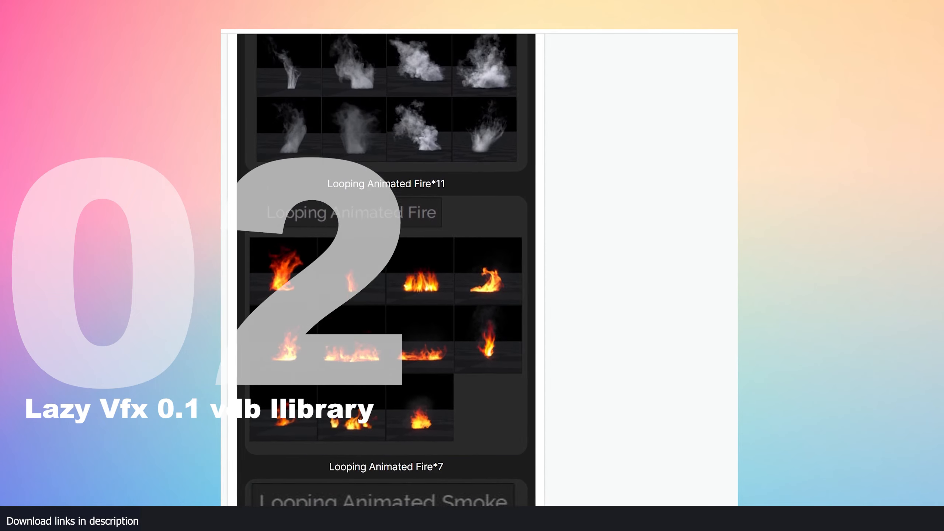
pyautogui.scroll(-3)
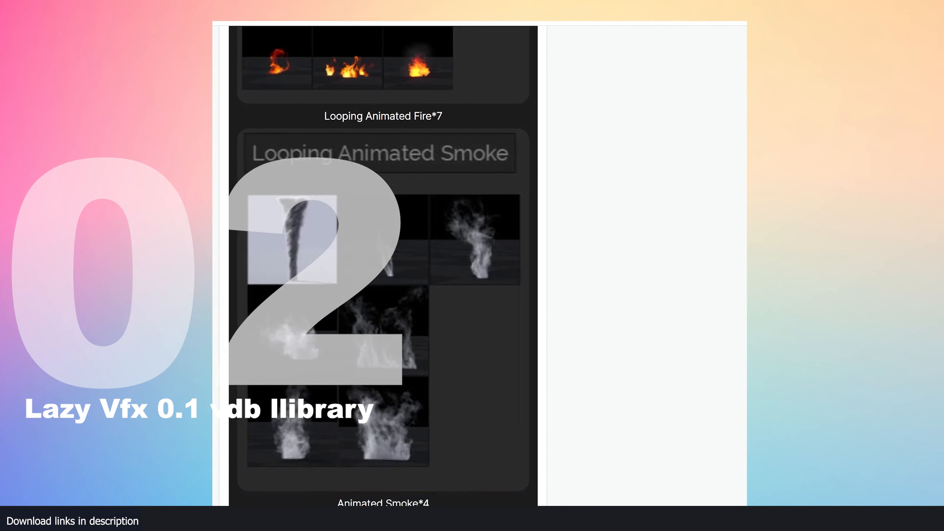
pyautogui.scroll(-3)
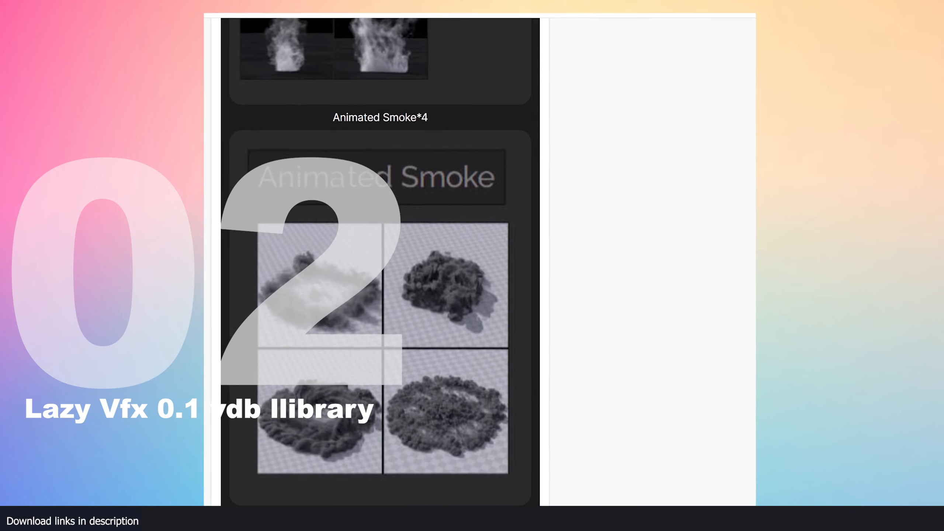
pyautogui.scroll(-3)
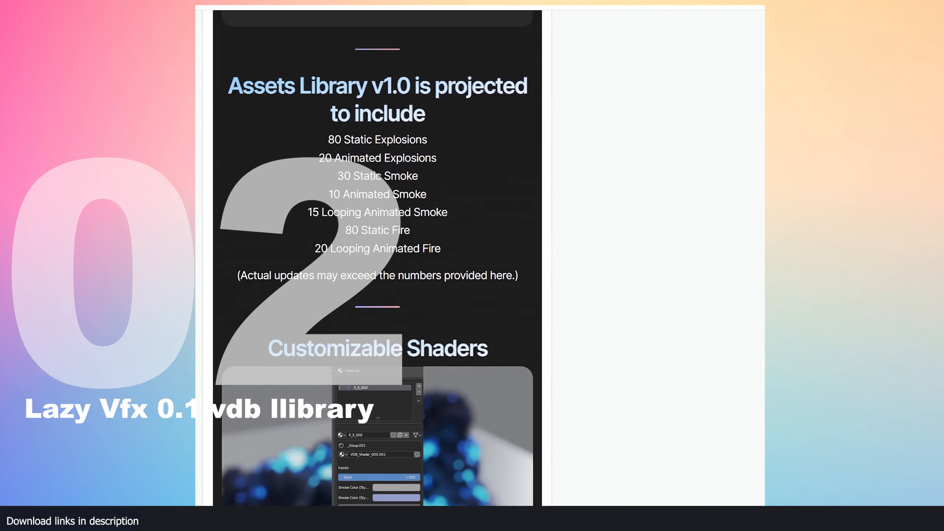
pyautogui.scroll(-3)
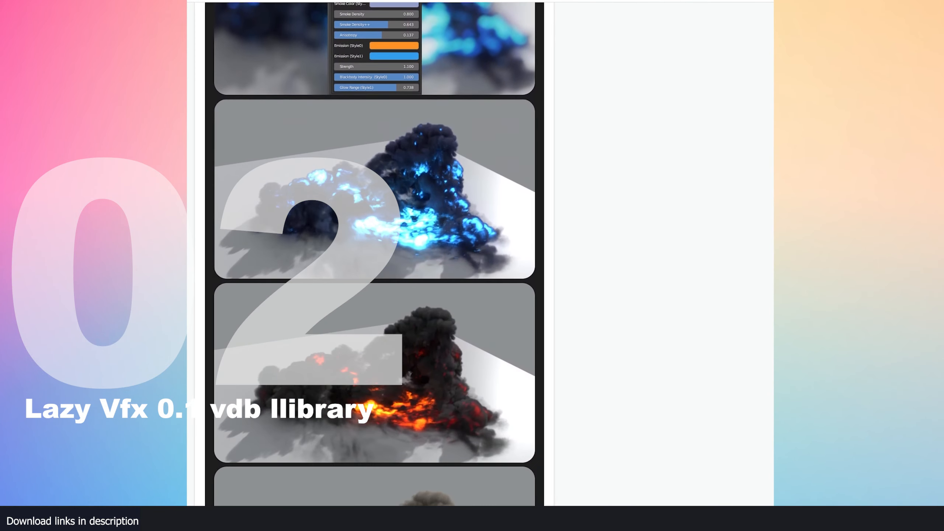
pyautogui.scroll(-3)
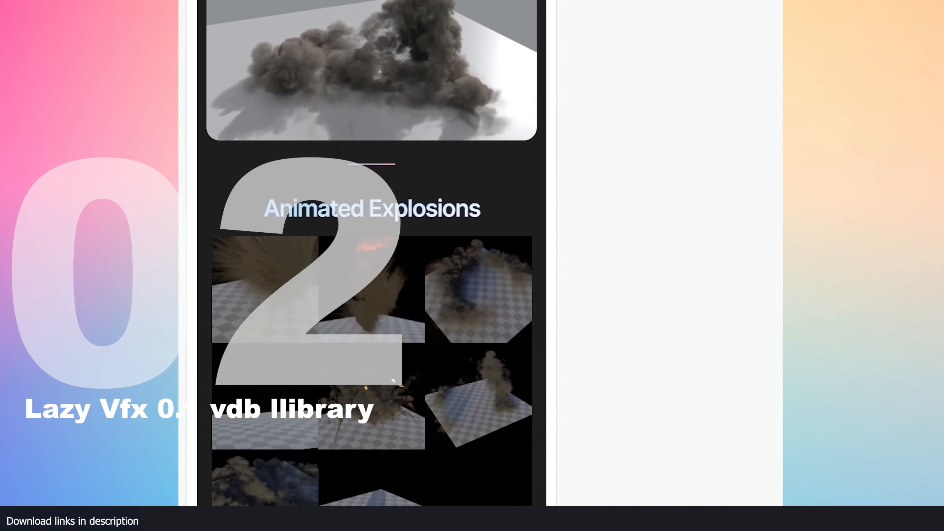
pyautogui.scroll(-3)
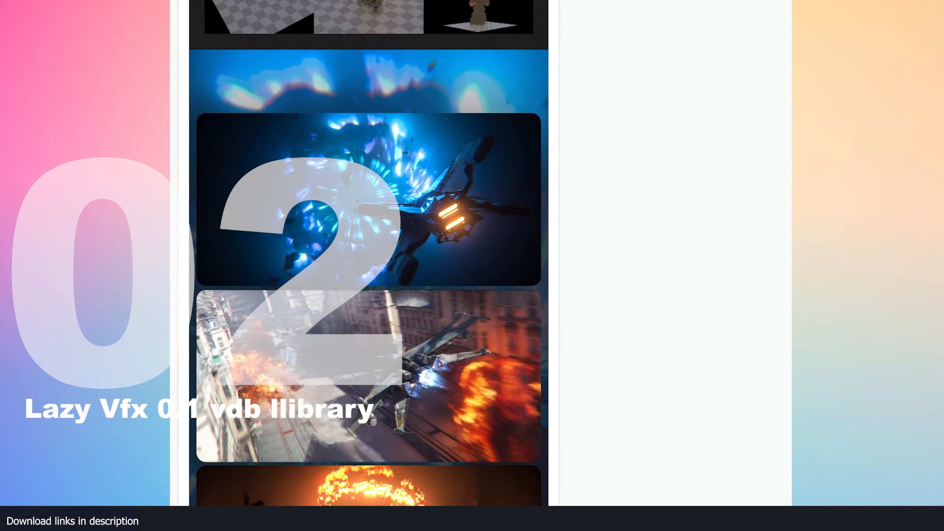
pyautogui.scroll(-3)
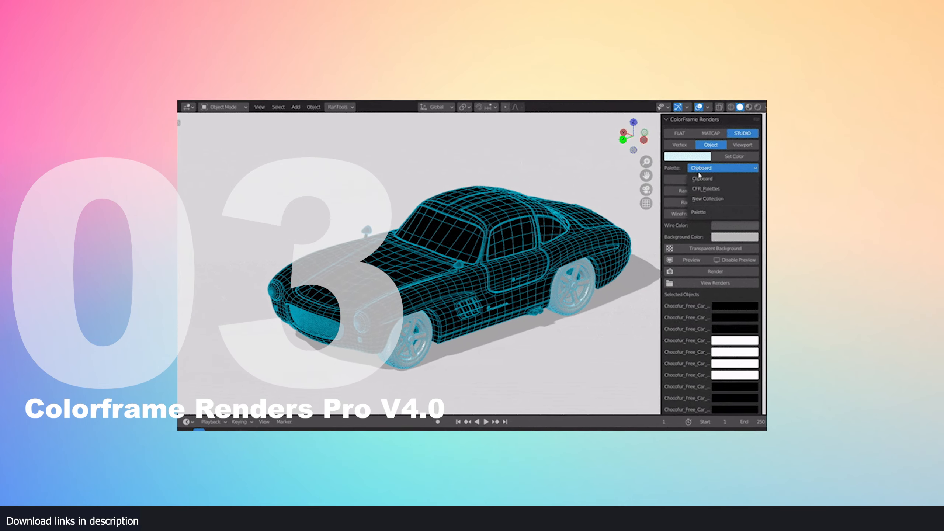
# Step: Pick the Clipboard palette in the ColorFrame STUDIO settings for the wireframe car render
pyautogui.click(706, 188)
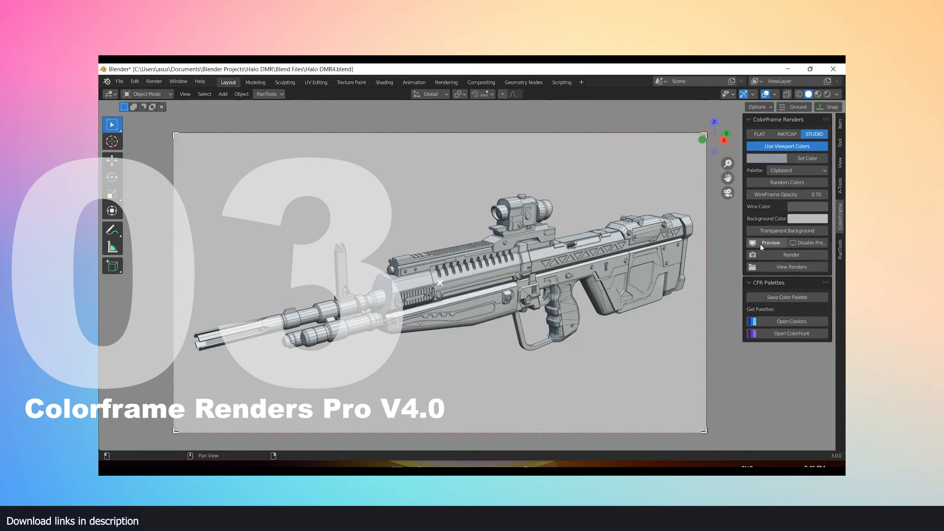
# Step: Randomise the rifle colours with seed 5 and save them as the Light Green palette
pyautogui.click(786, 182)
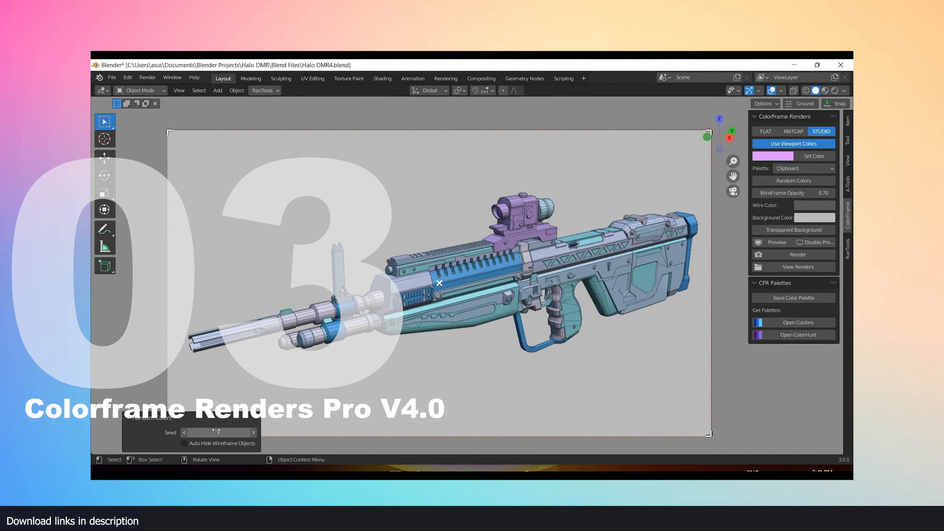
pyautogui.click(798, 178)
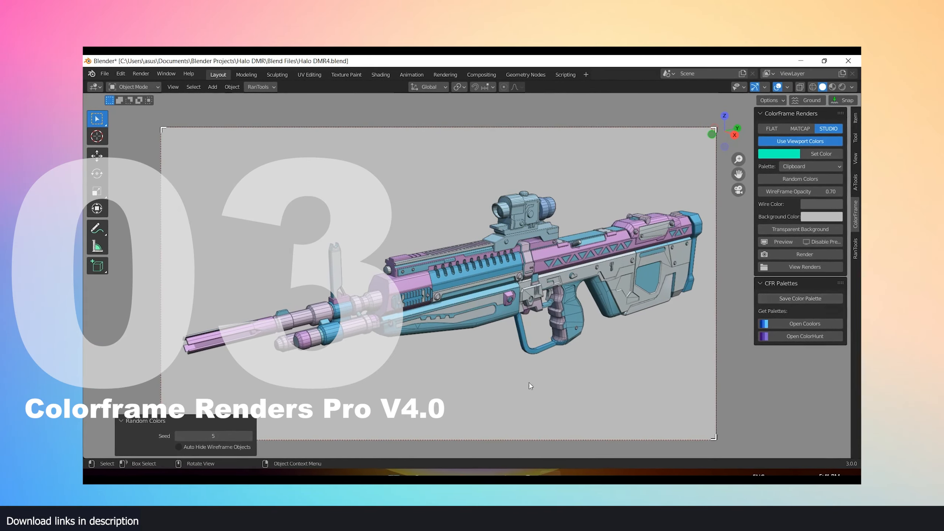
pyautogui.click(800, 298)
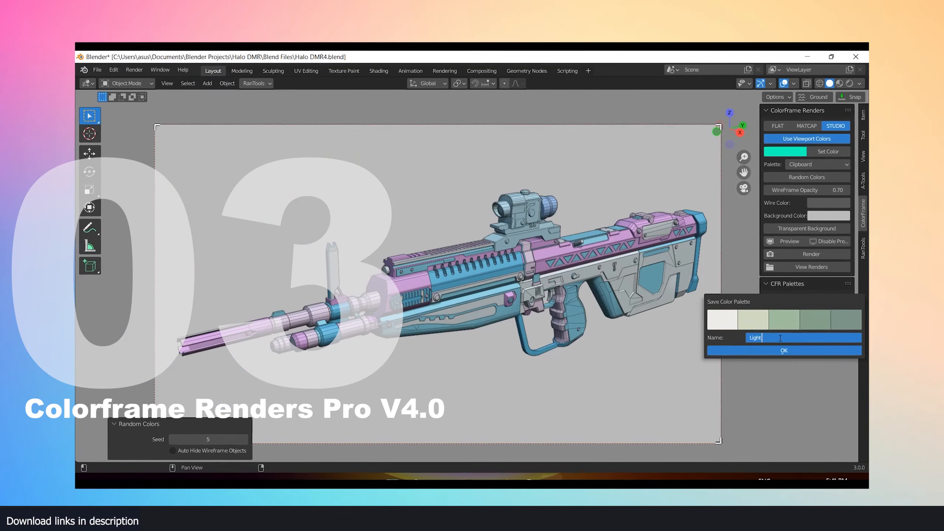
pyautogui.click(818, 162)
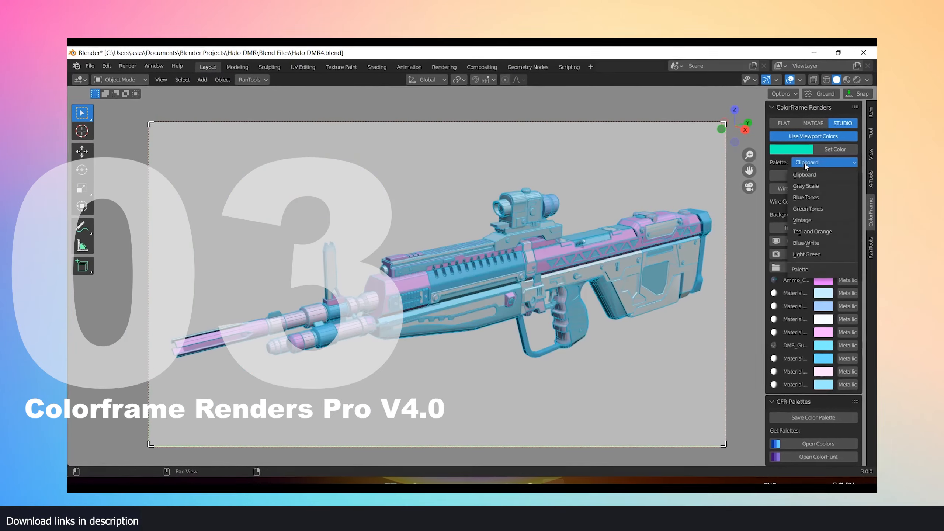
pyautogui.click(806, 254)
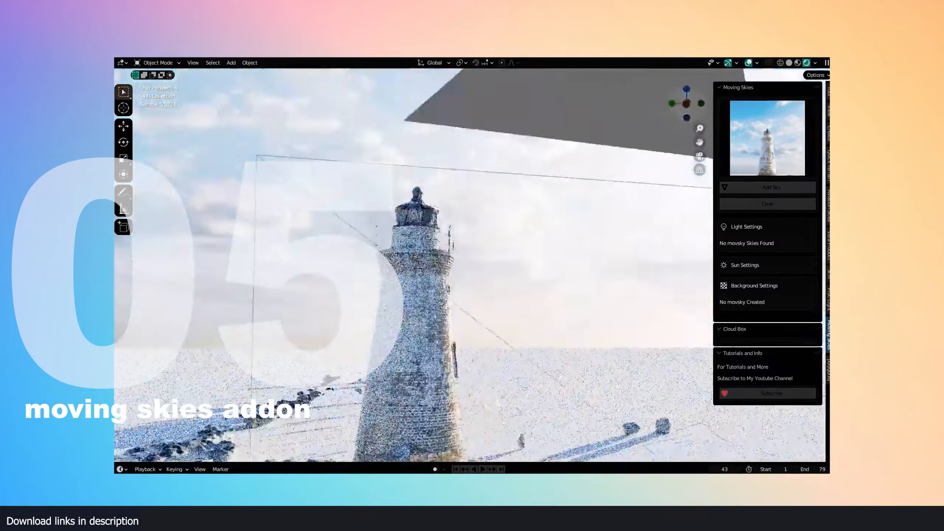
# Step: Add a moving sky to the lighthouse scene and tint its light pink, then warm orange
pyautogui.click(770, 186)
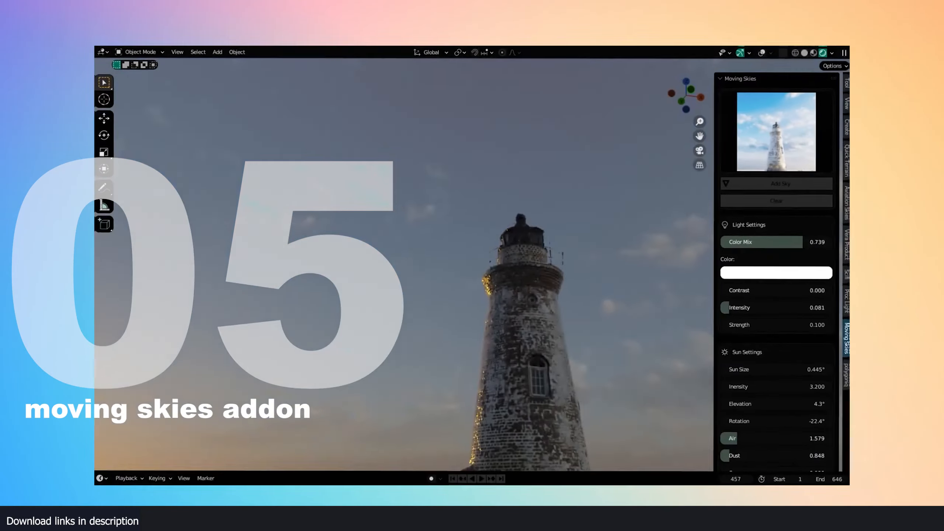
pyautogui.click(776, 273)
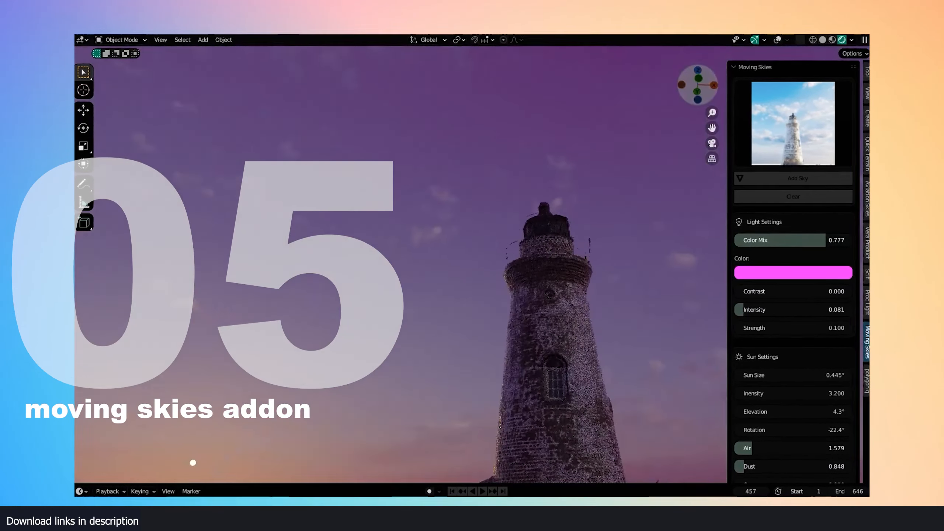
pyautogui.click(792, 272)
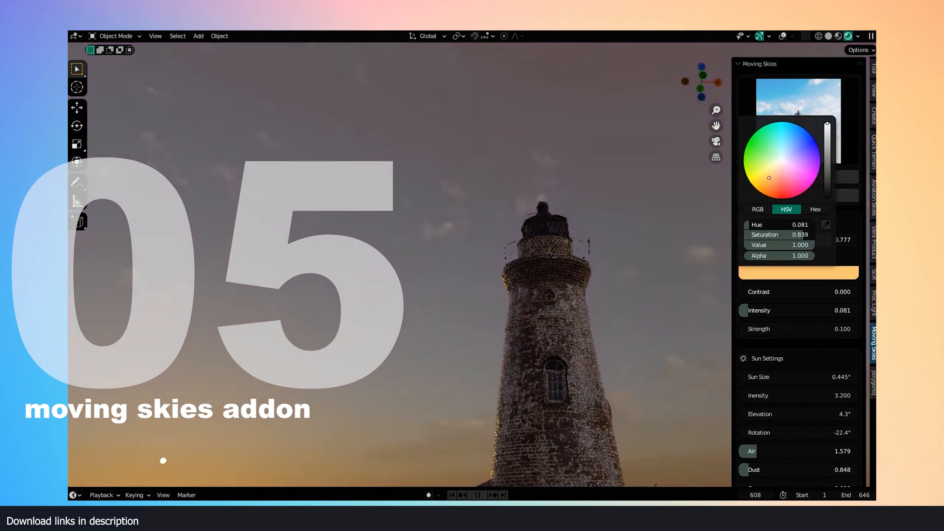